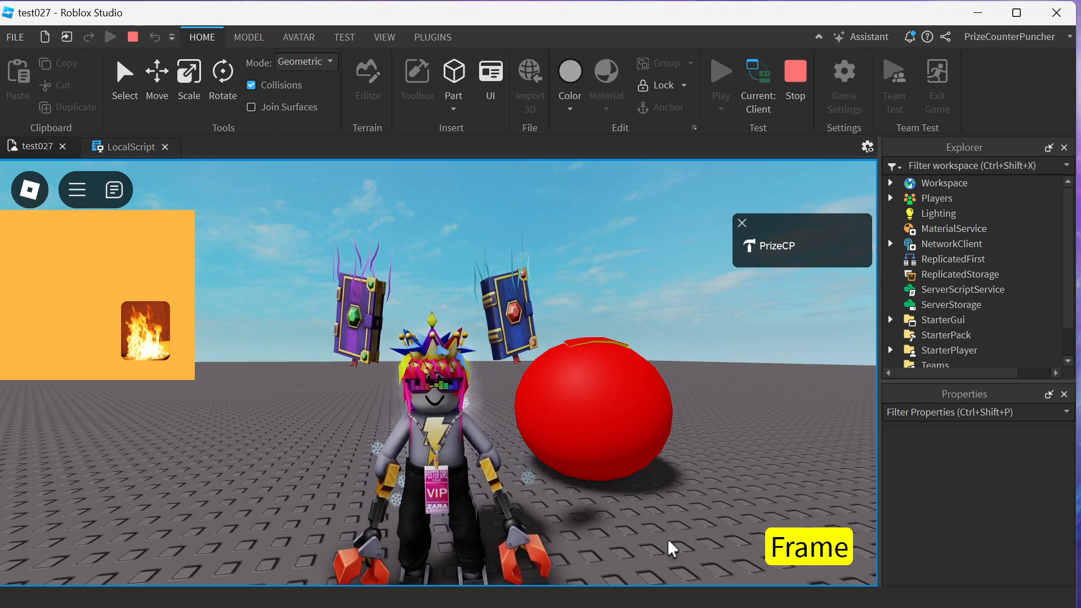
mouse_move(841, 569)
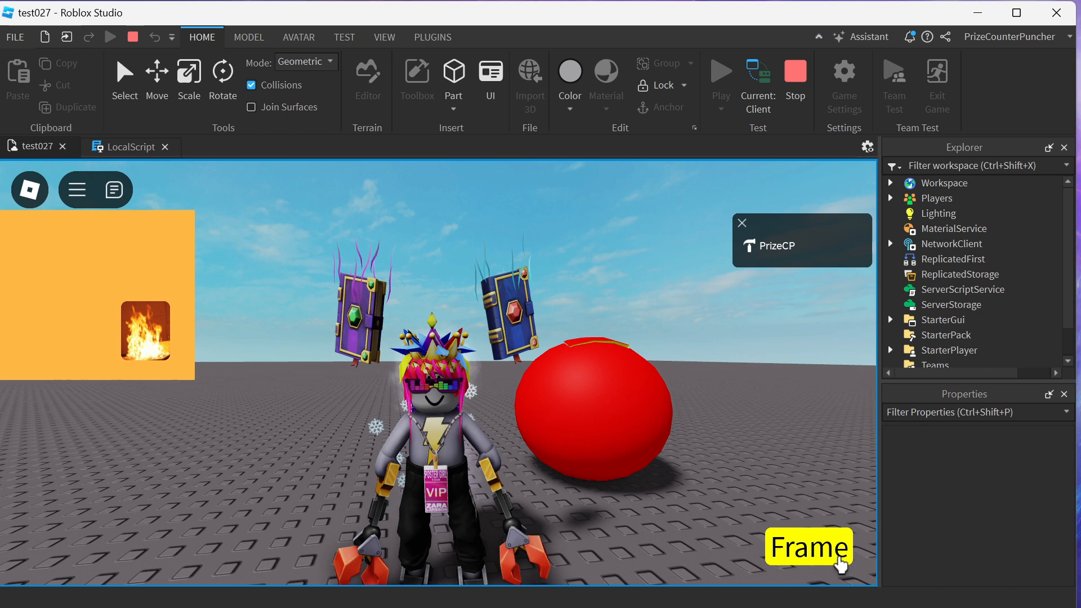
mouse_move(196, 402)
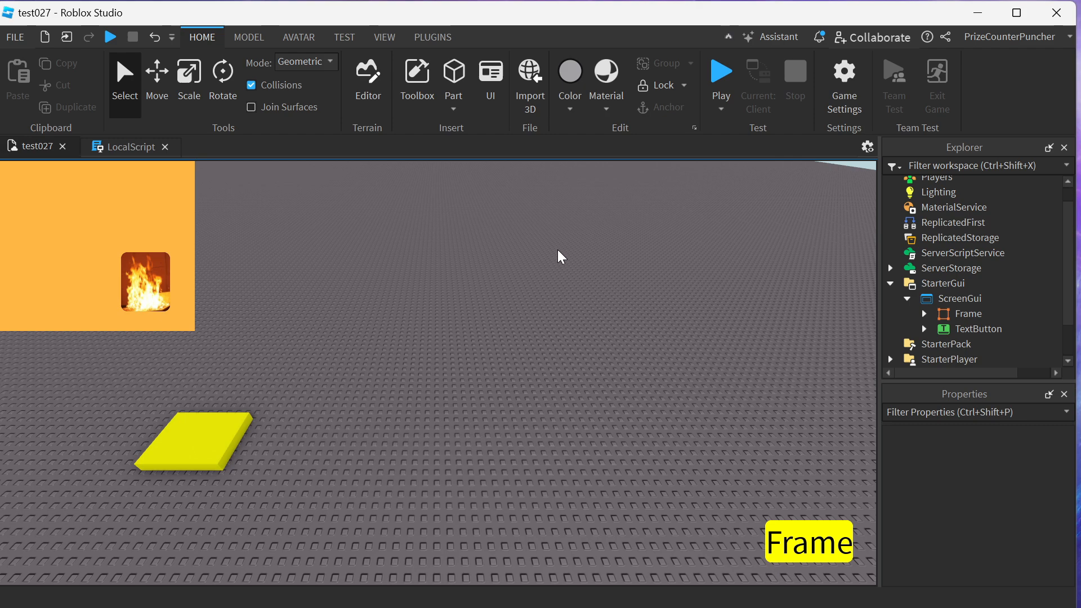
mouse_move(457, 75)
type("W")
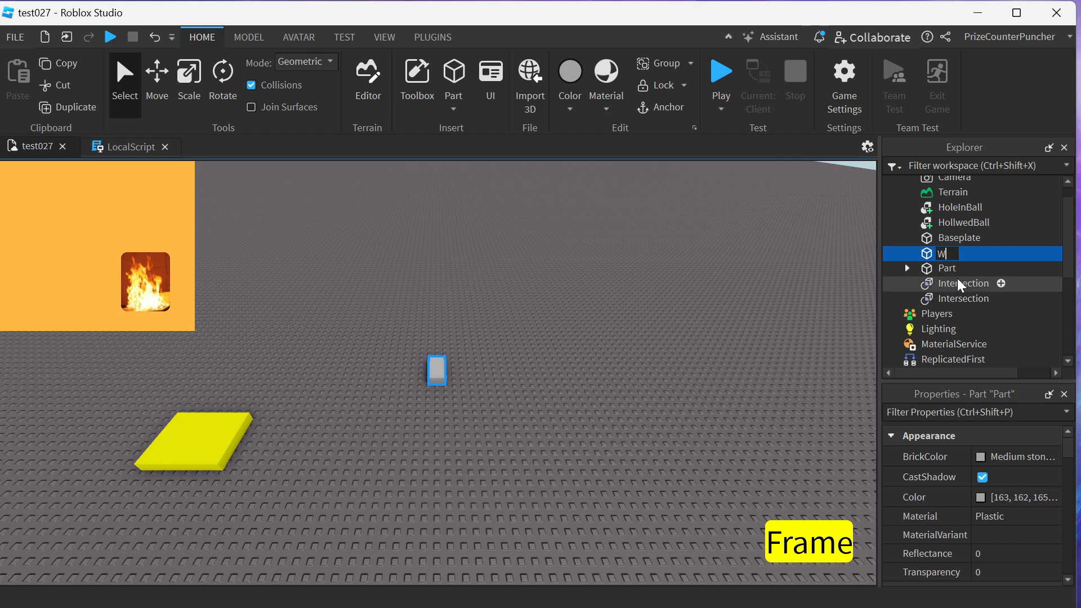
Step: Name the new part Wall, colour it Daisy orange and stretch it into a large wall
type("all")
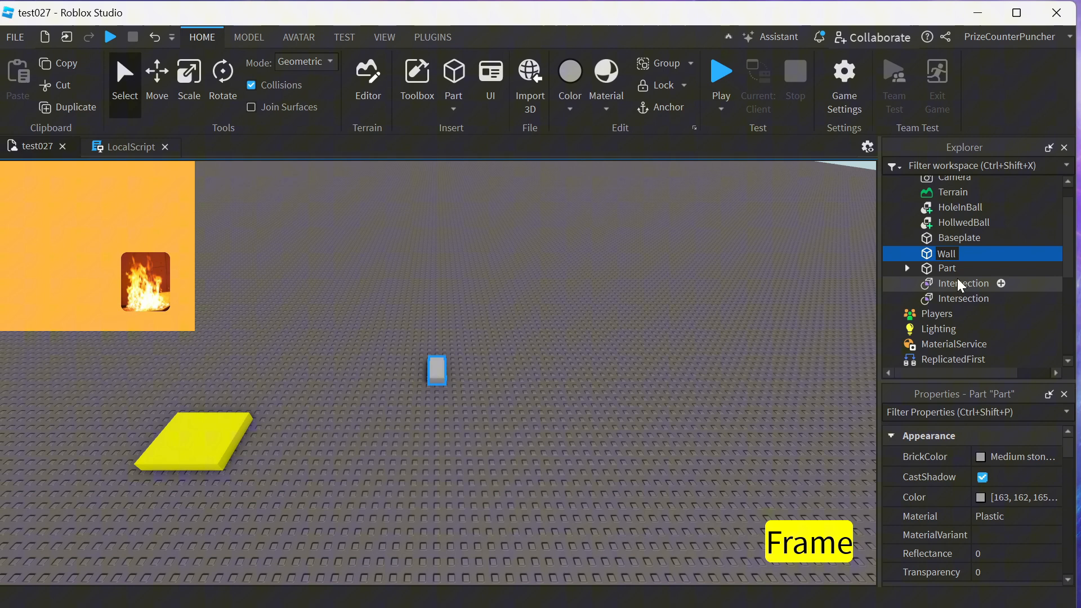
left_click(946, 254)
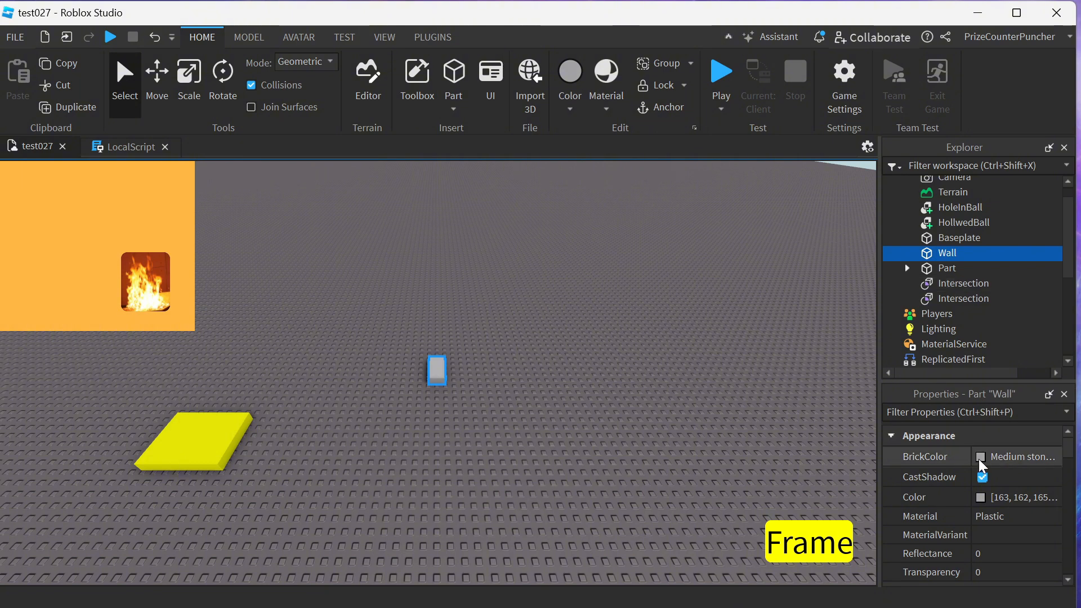
left_click(981, 457)
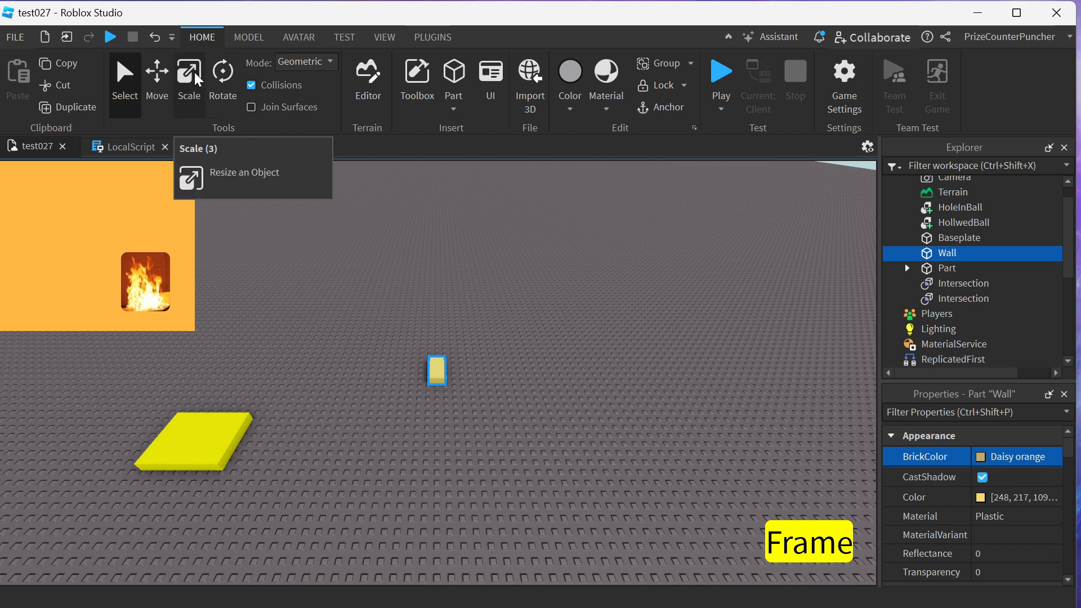
left_click_drag(445, 370, 679, 370)
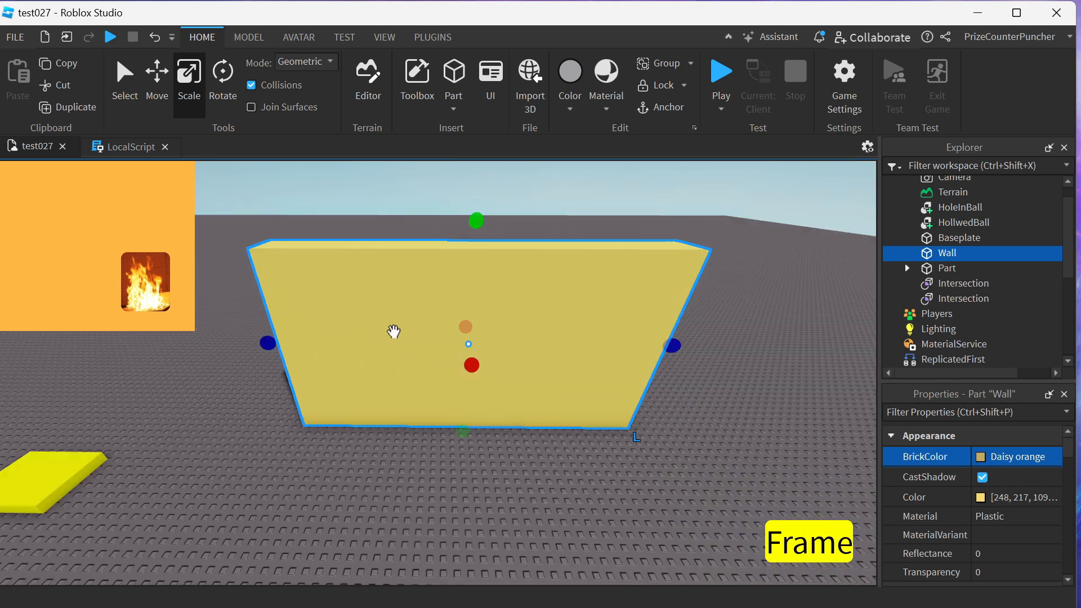
mouse_move(669, 107)
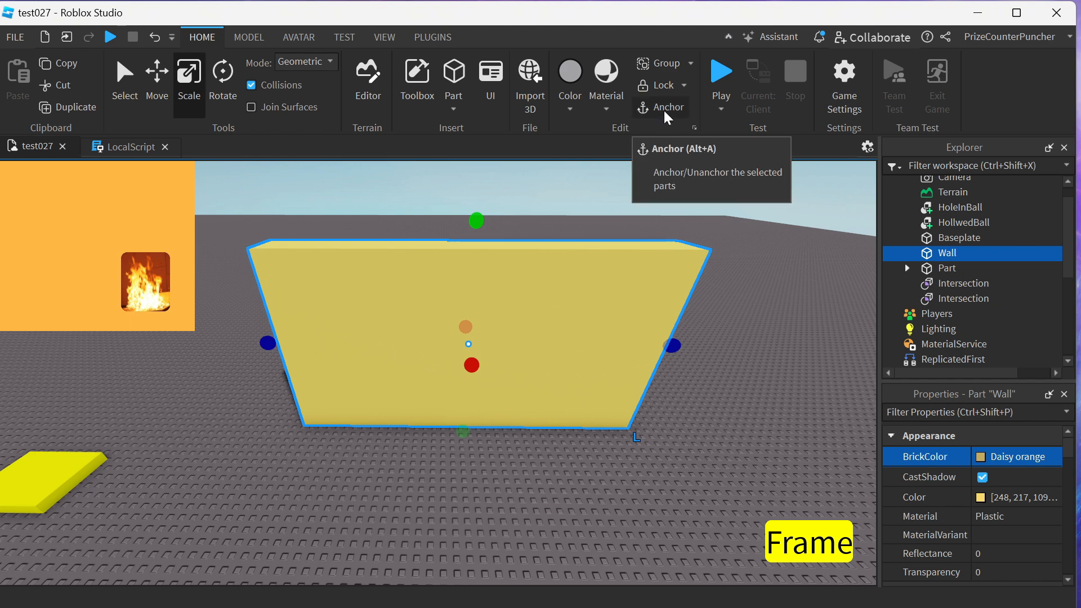
mouse_move(748, 290)
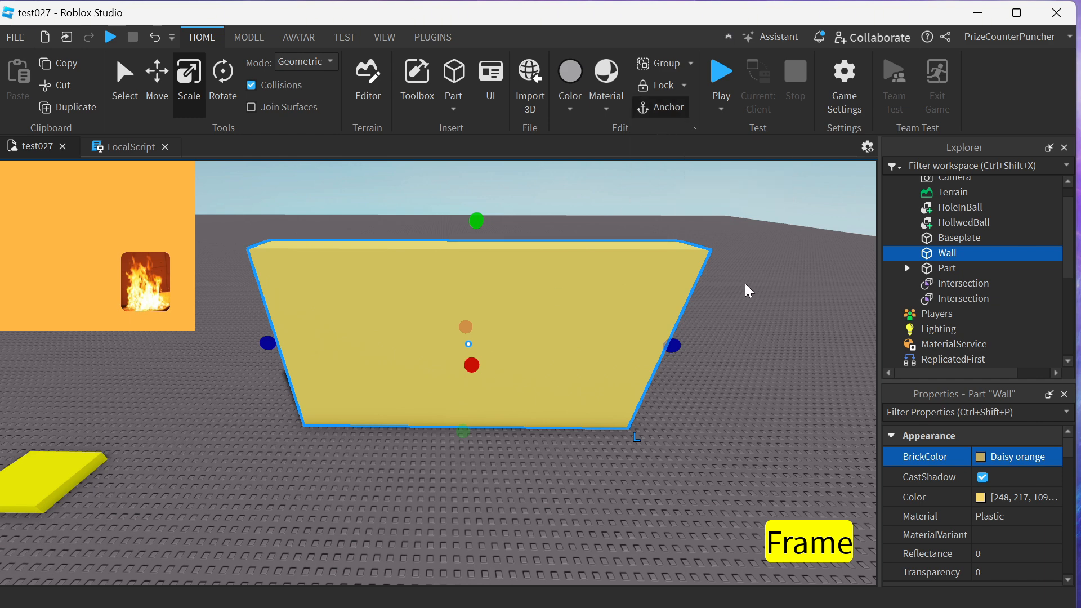
mouse_move(782, 500)
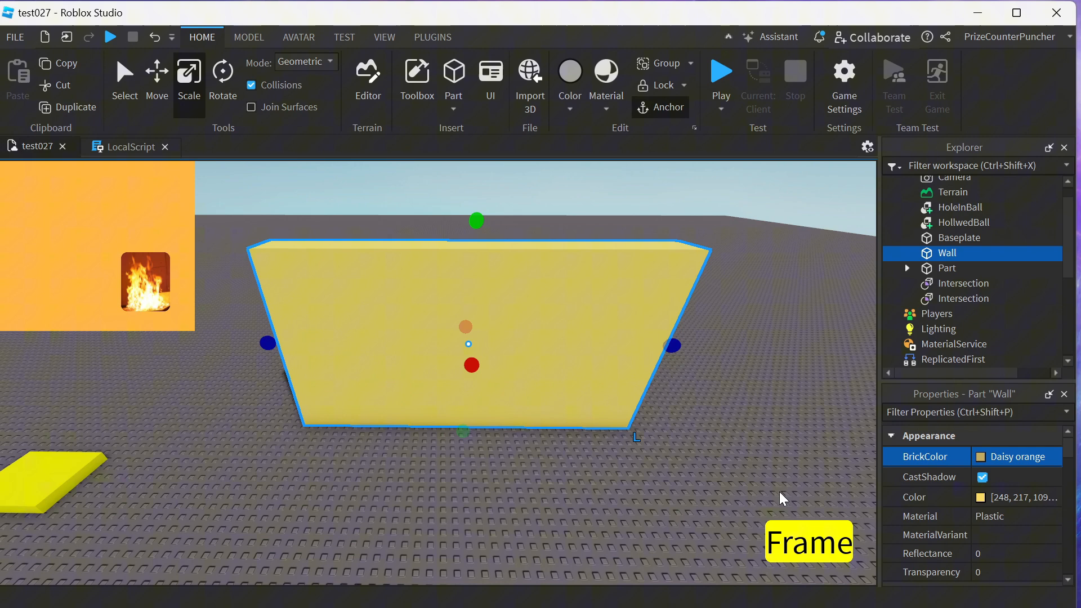
mouse_move(147, 301)
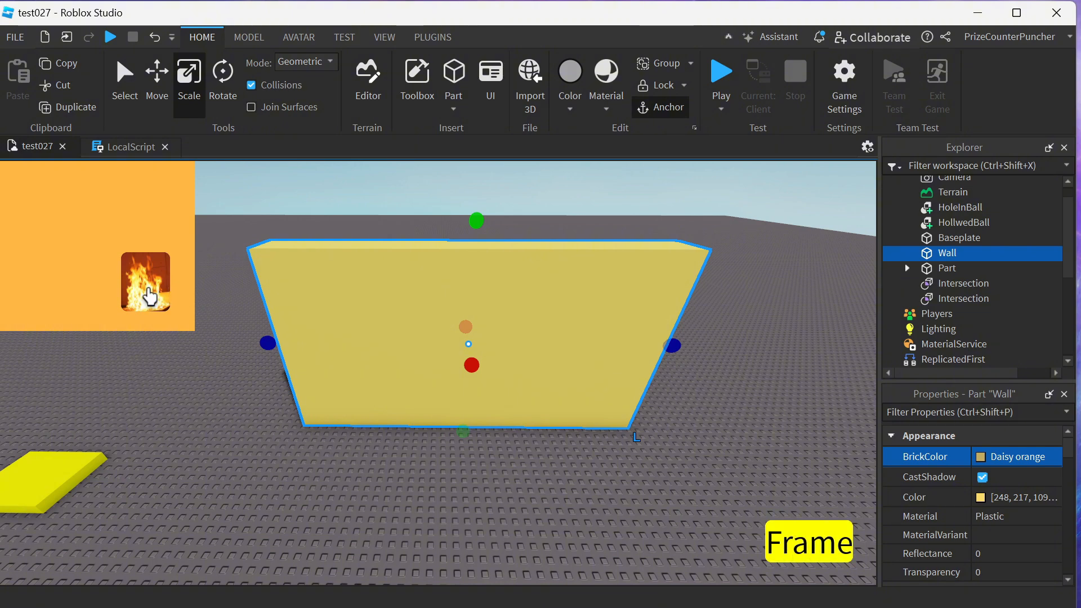
mouse_move(472, 400)
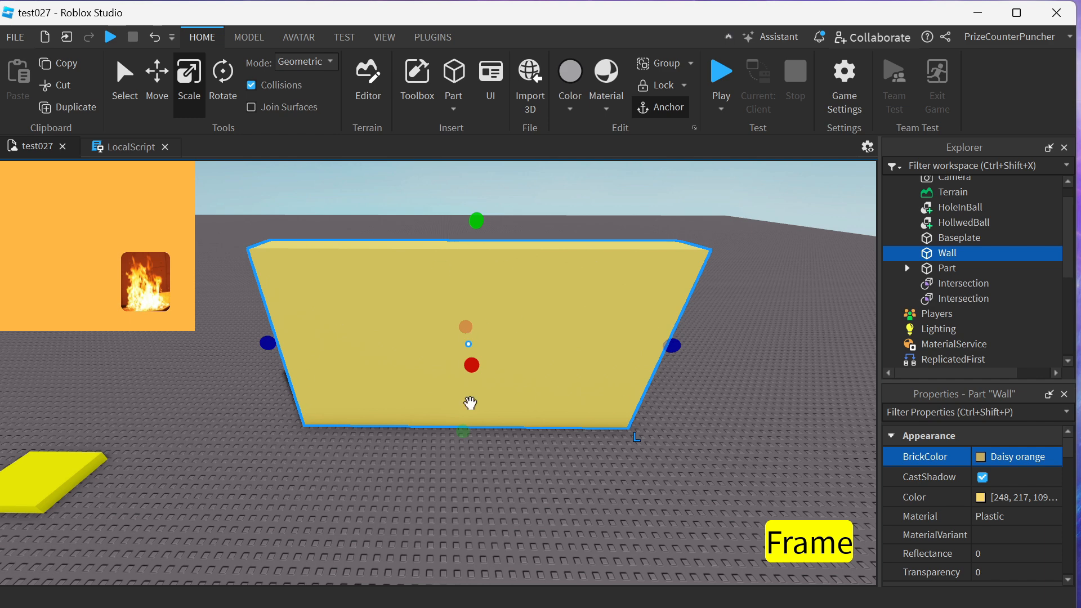
Step: Insert a SurfaceGui into StarterGui via the 'sur' search and select the ScreenGui's Frame
scroll("down", 3)
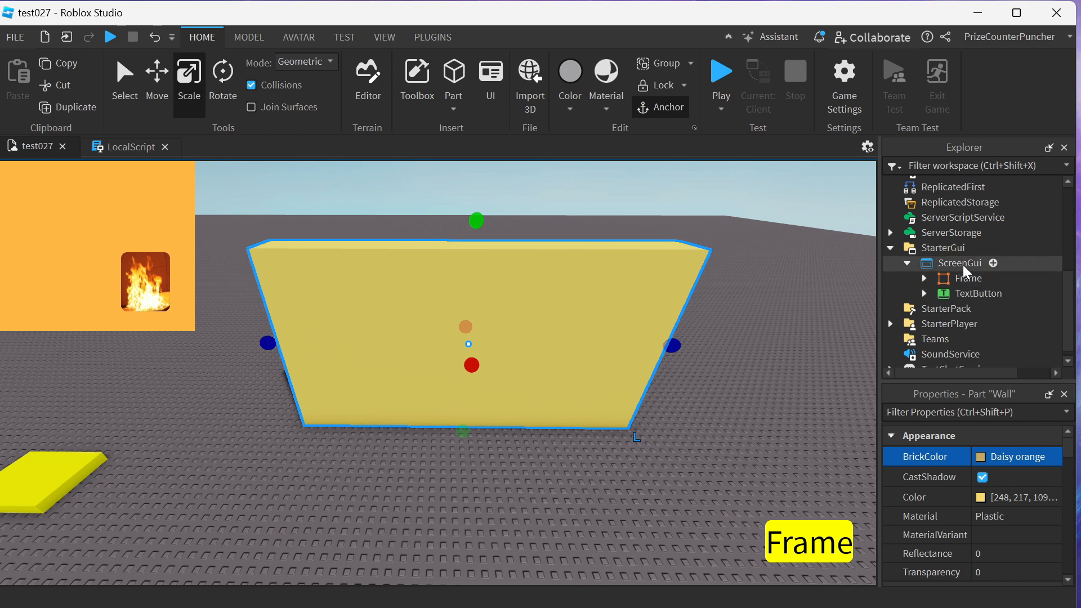
left_click(960, 263)
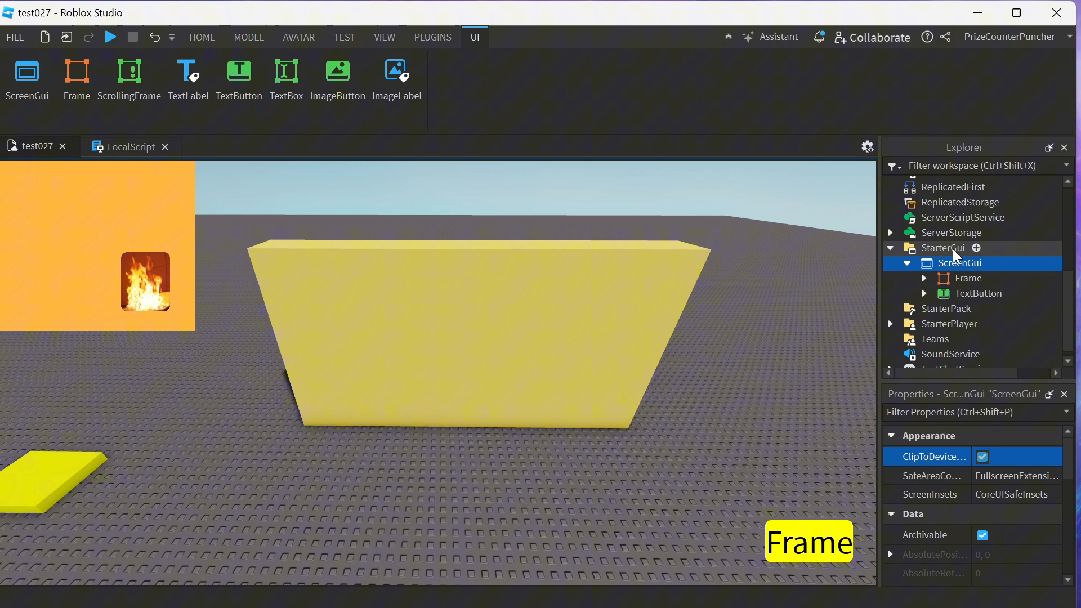
left_click(976, 248)
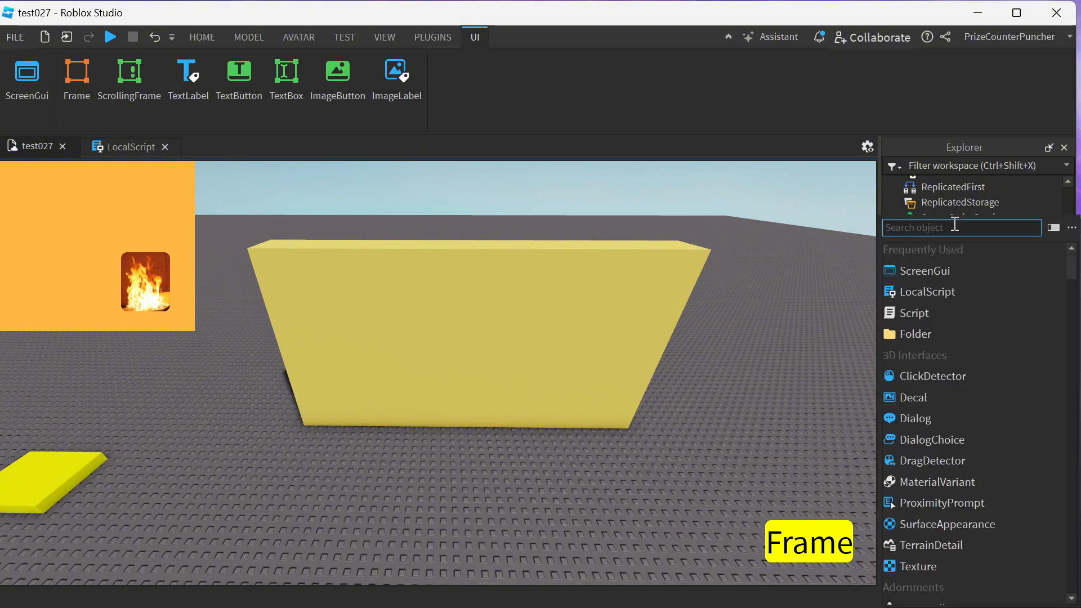
type("sur")
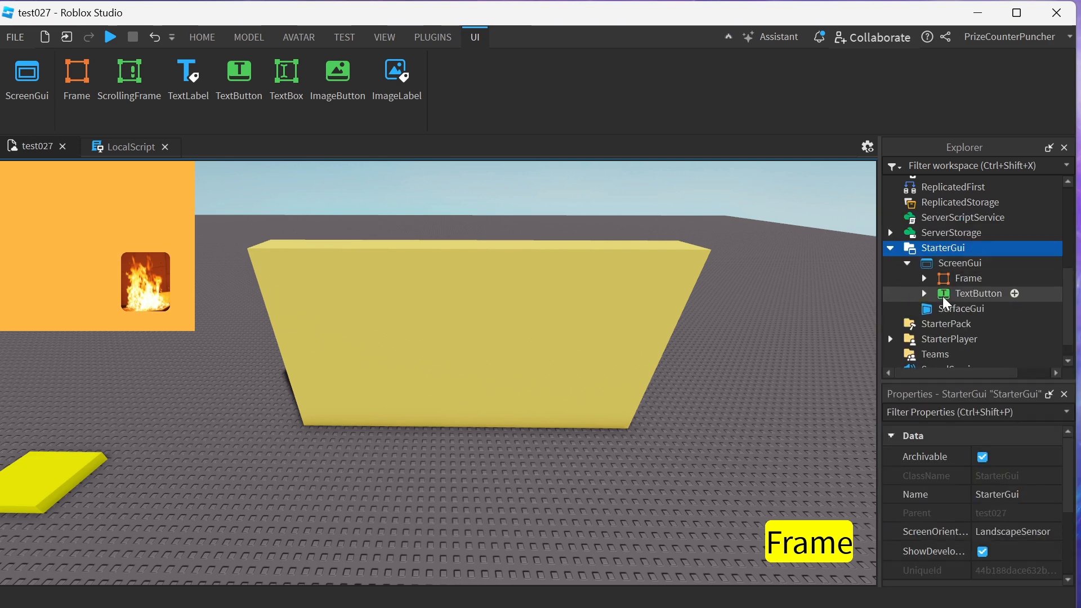
left_click(969, 279)
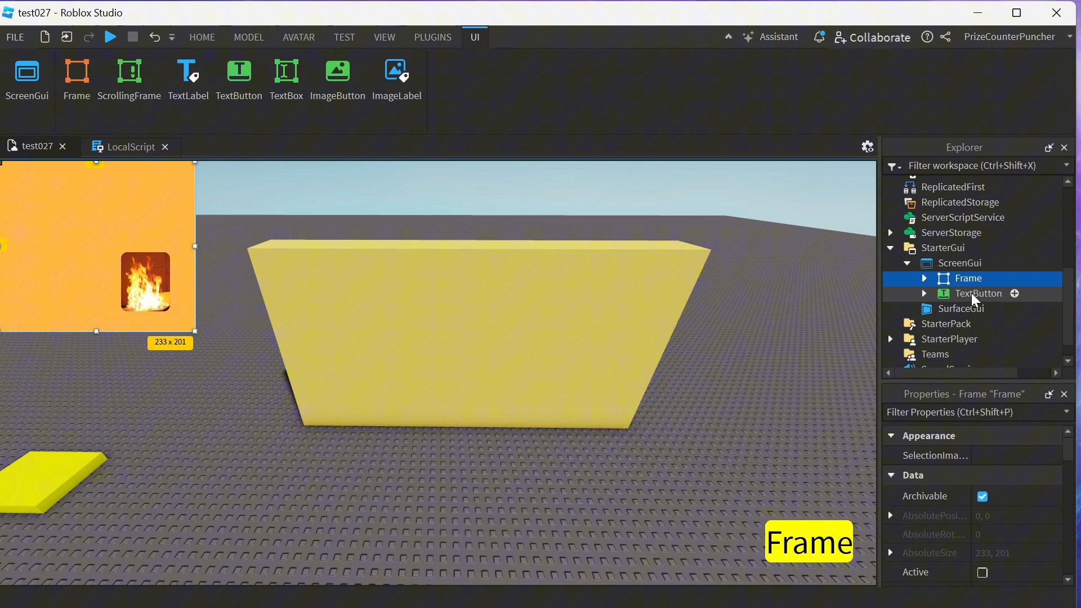
Step: Paste the Frame and TextButton into the SurfaceGui and select the old ScreenGui for removal
left_click(978, 293)
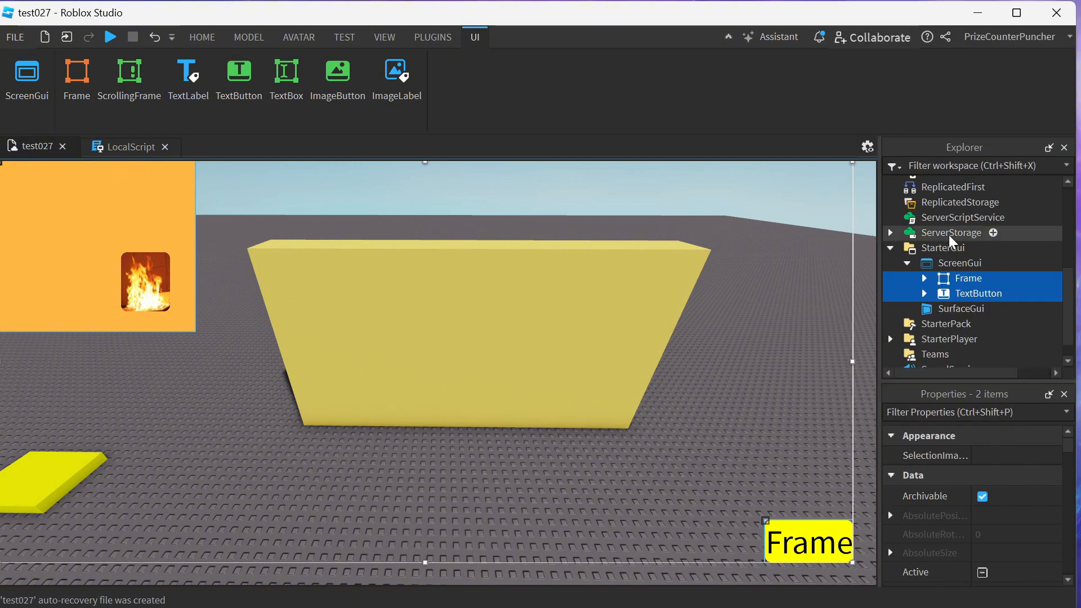
right_click(968, 287)
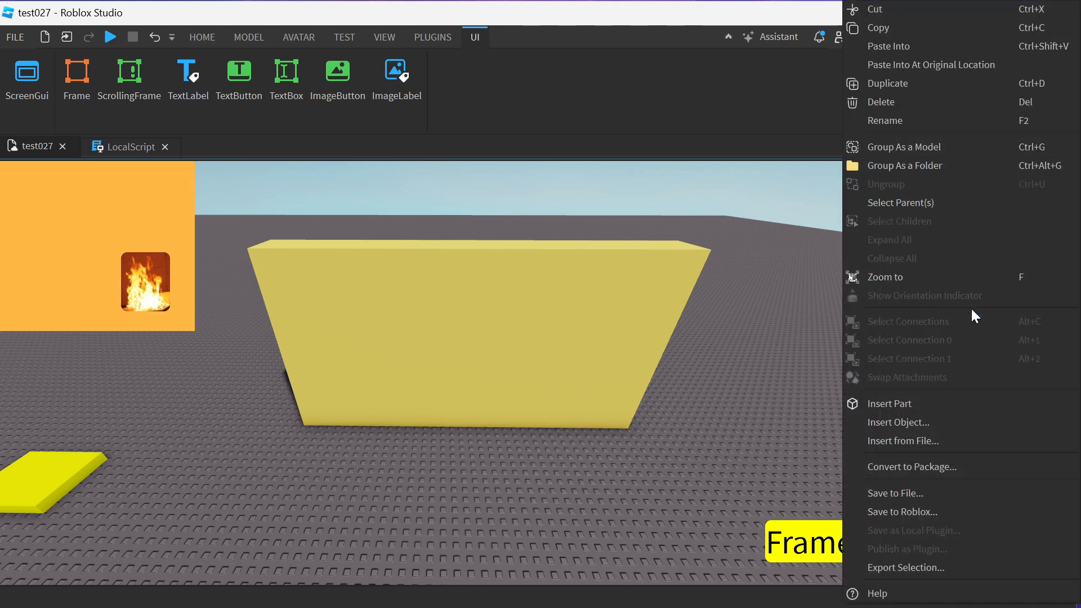
mouse_move(899, 55)
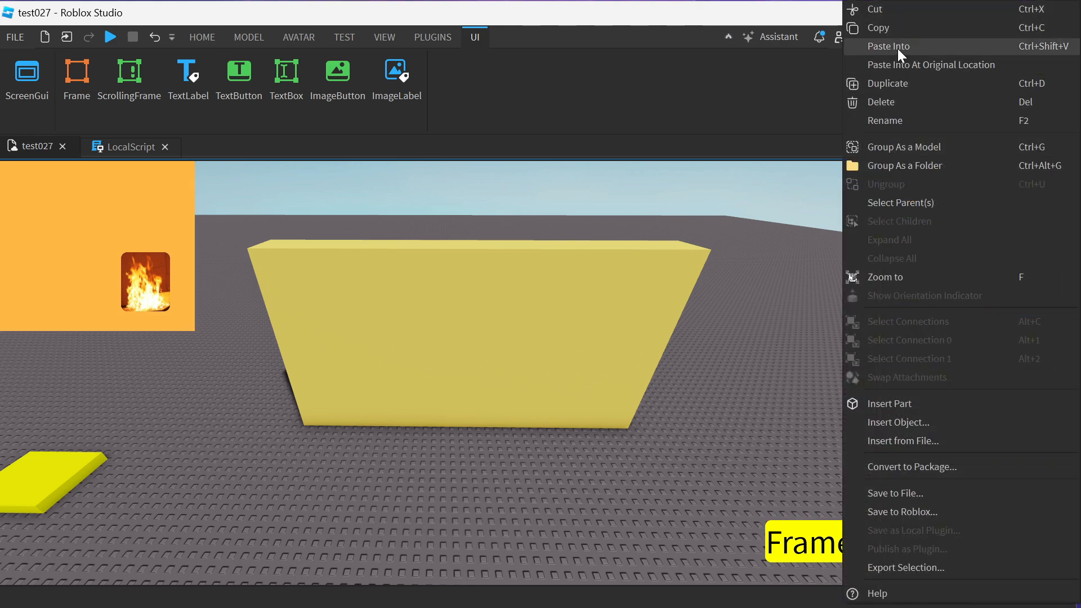
left_click(889, 46)
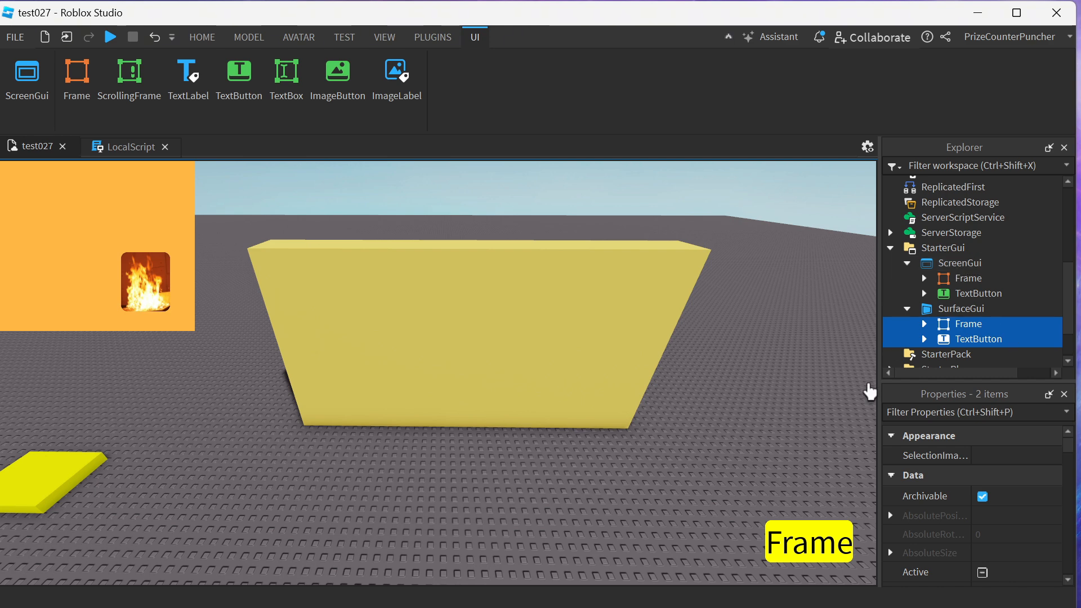
mouse_move(819, 587)
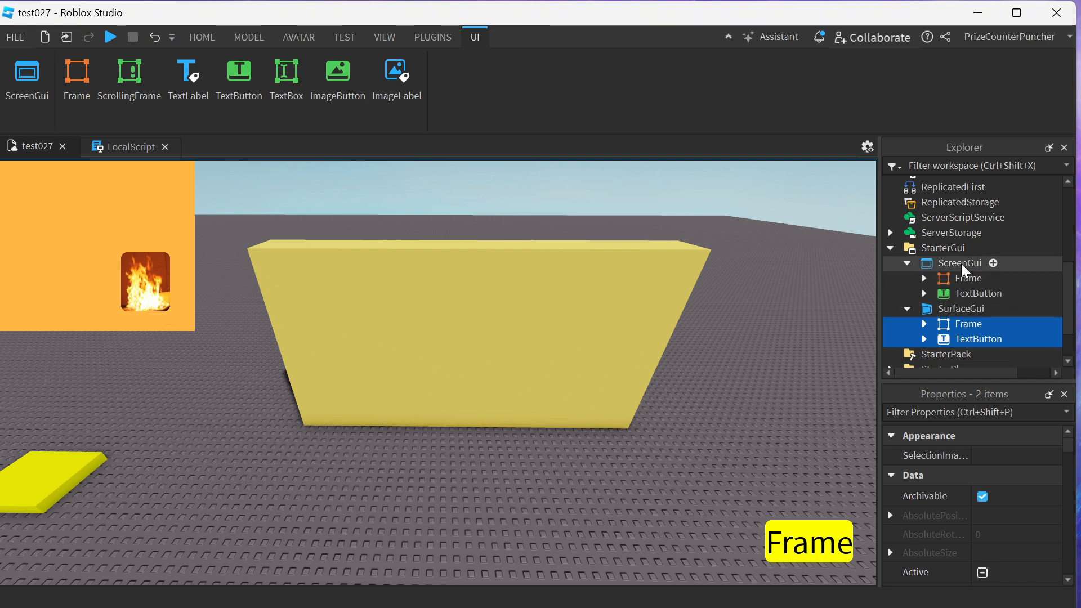
left_click(960, 263)
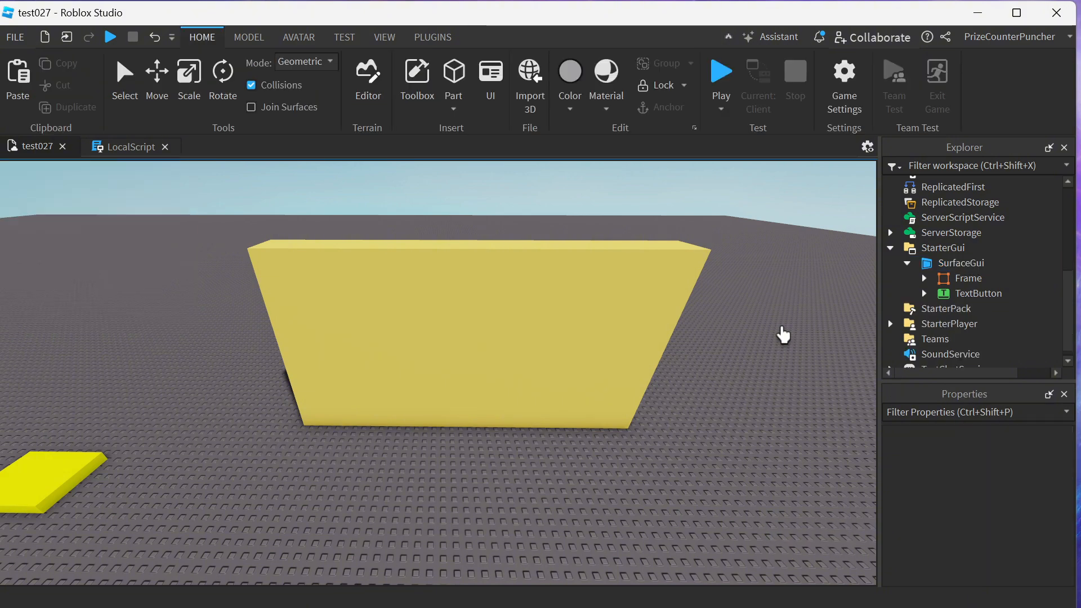
Step: Inspect the SurfaceGui, the Frame's ImageButton and the TextButton in Explorer
left_click(961, 263)
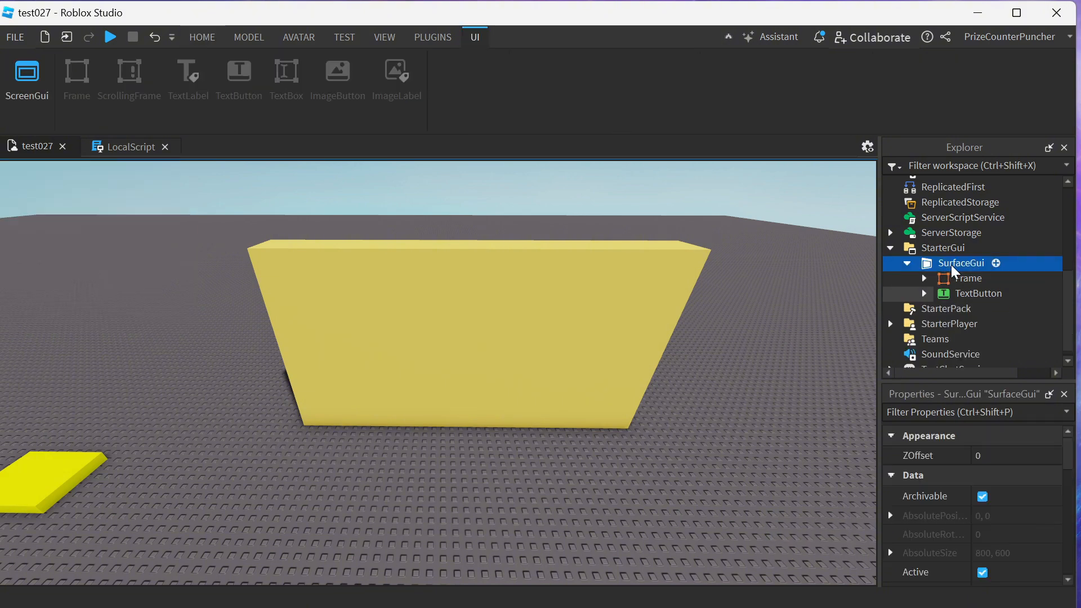
left_click(924, 278)
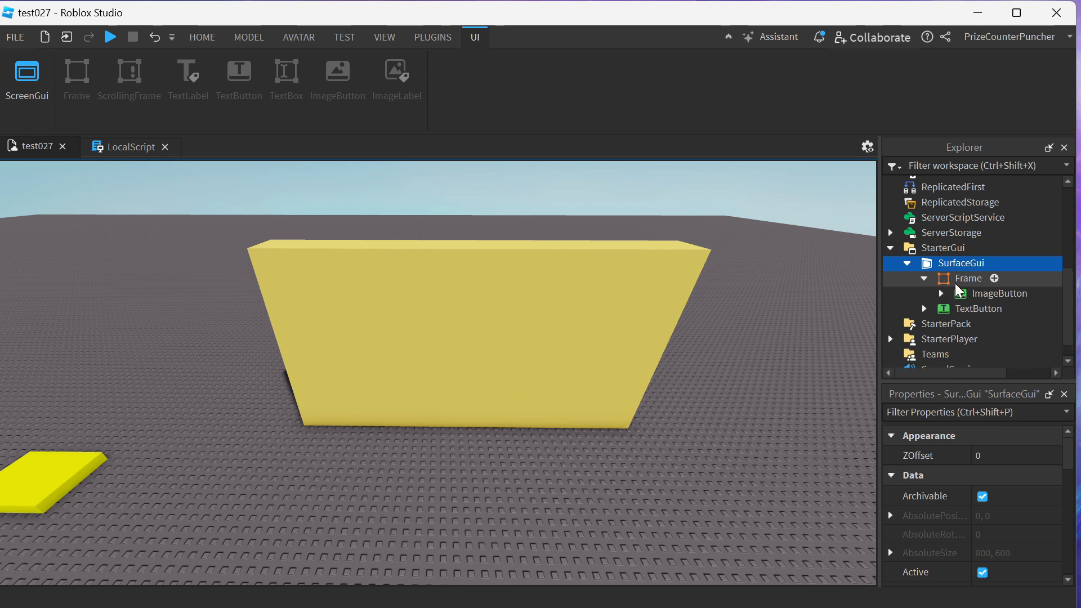
left_click(999, 294)
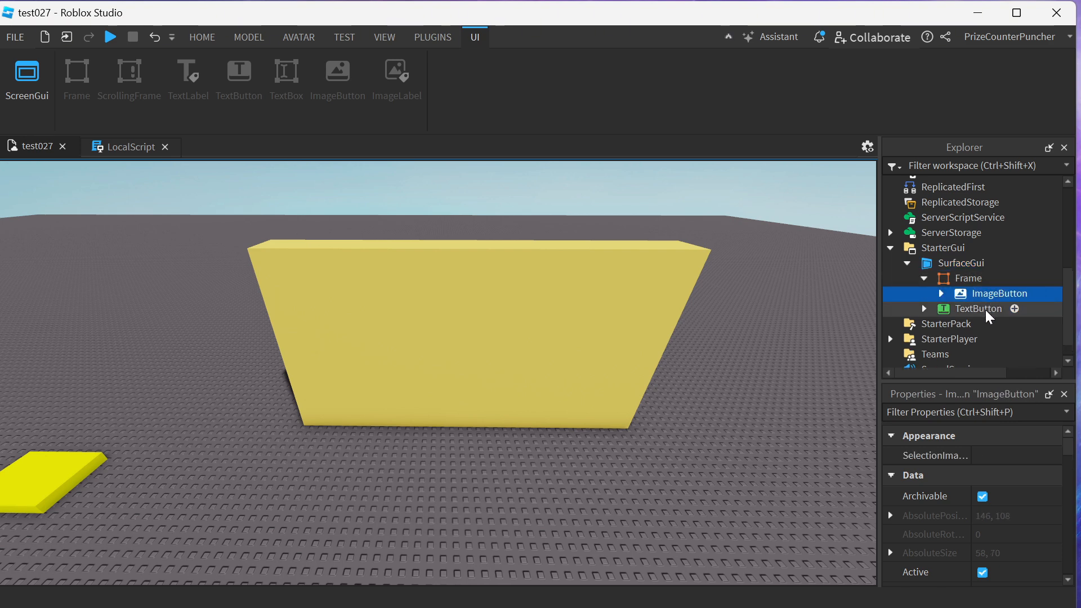
left_click(978, 308)
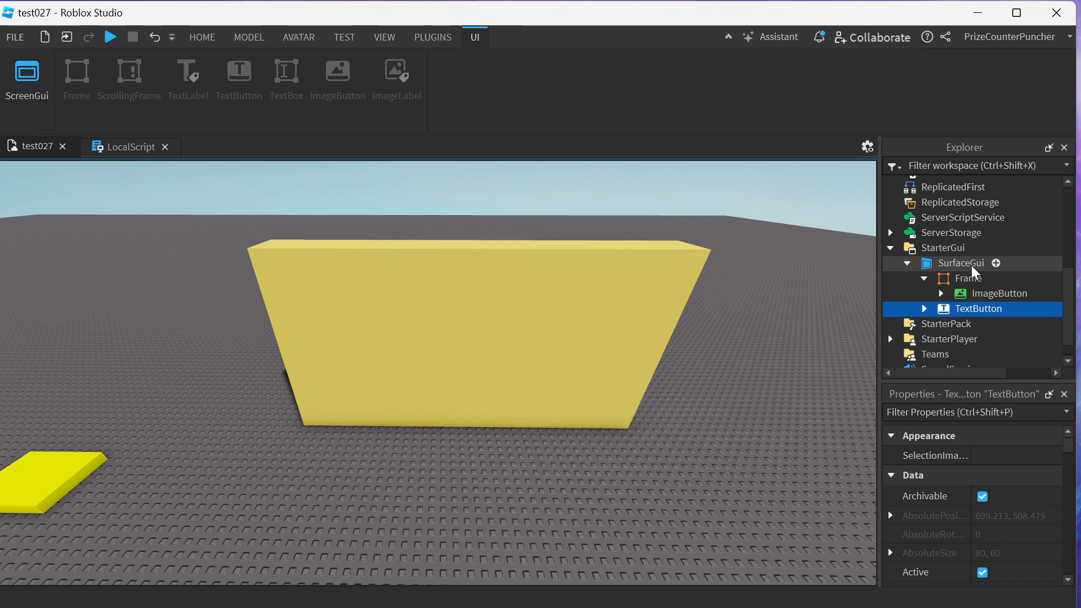
left_click(961, 263)
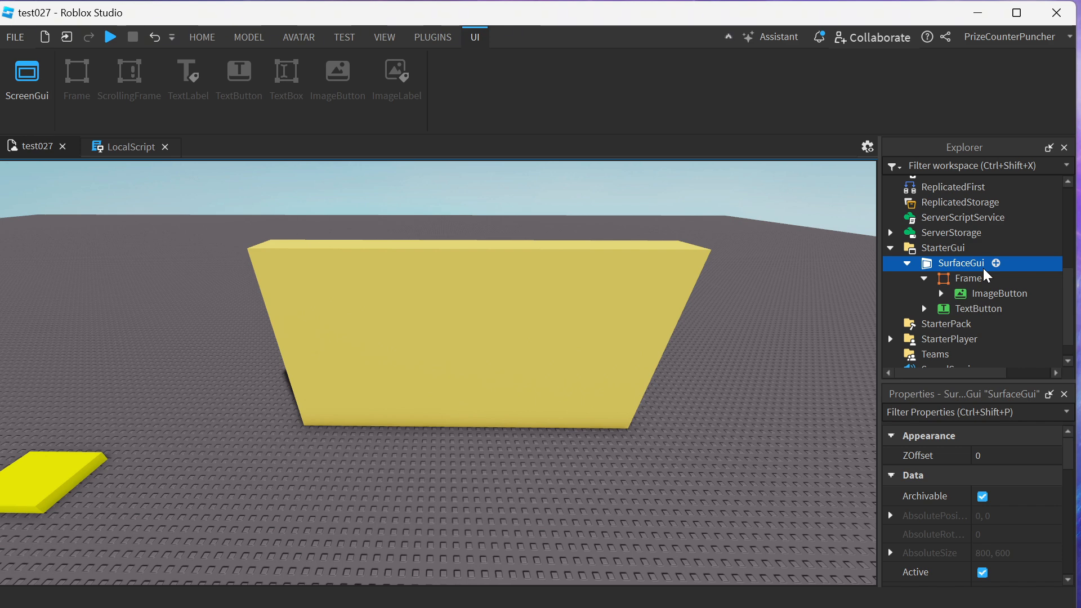
scroll("down", 3)
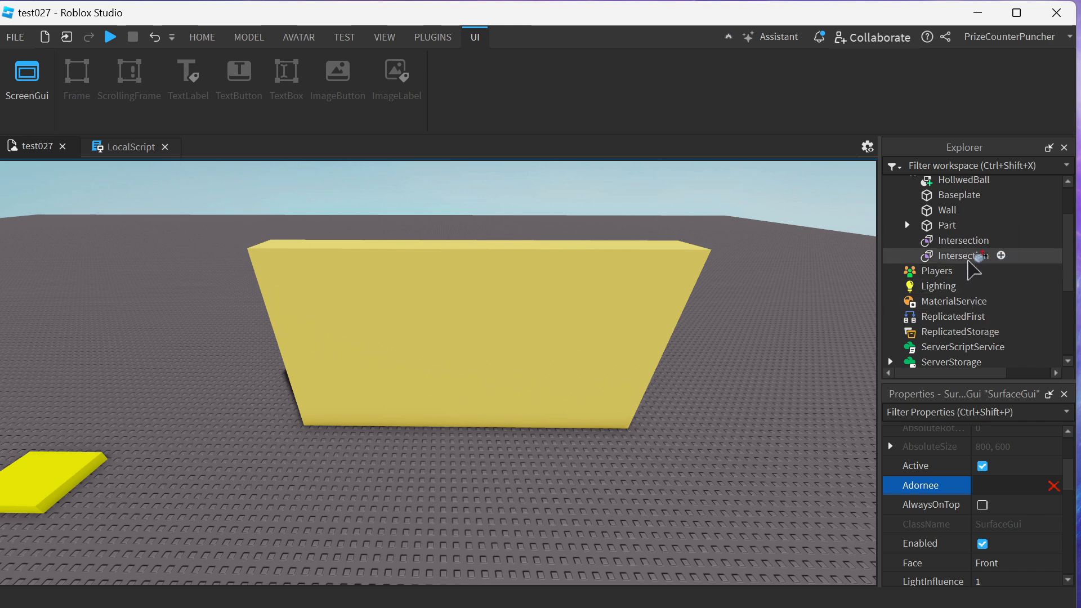
Step: Choose the Wall part as the SurfaceGui's Adornee
left_click(947, 210)
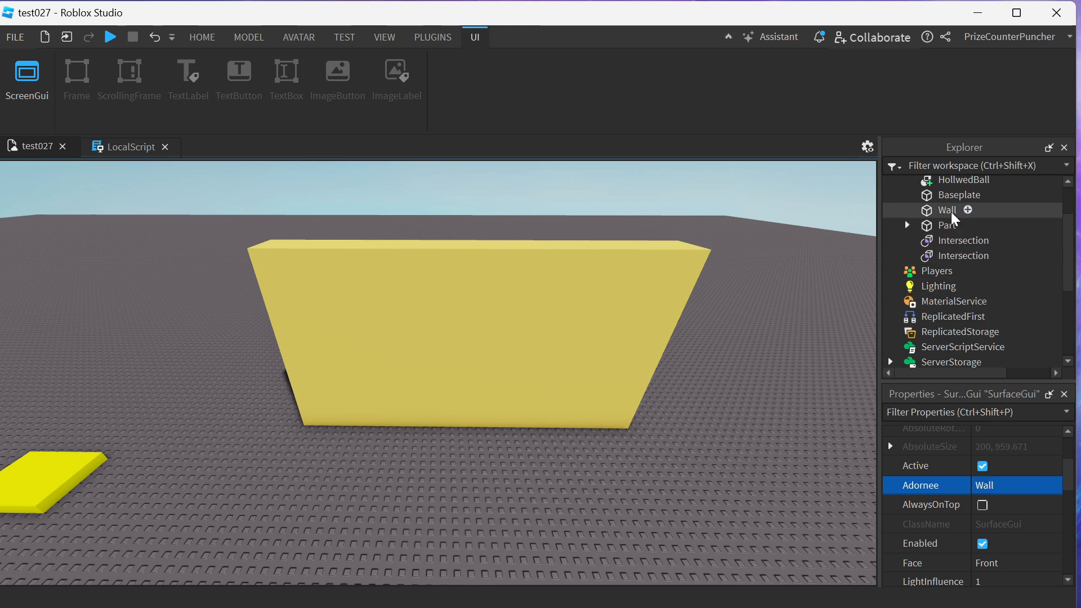
mouse_move(933, 496)
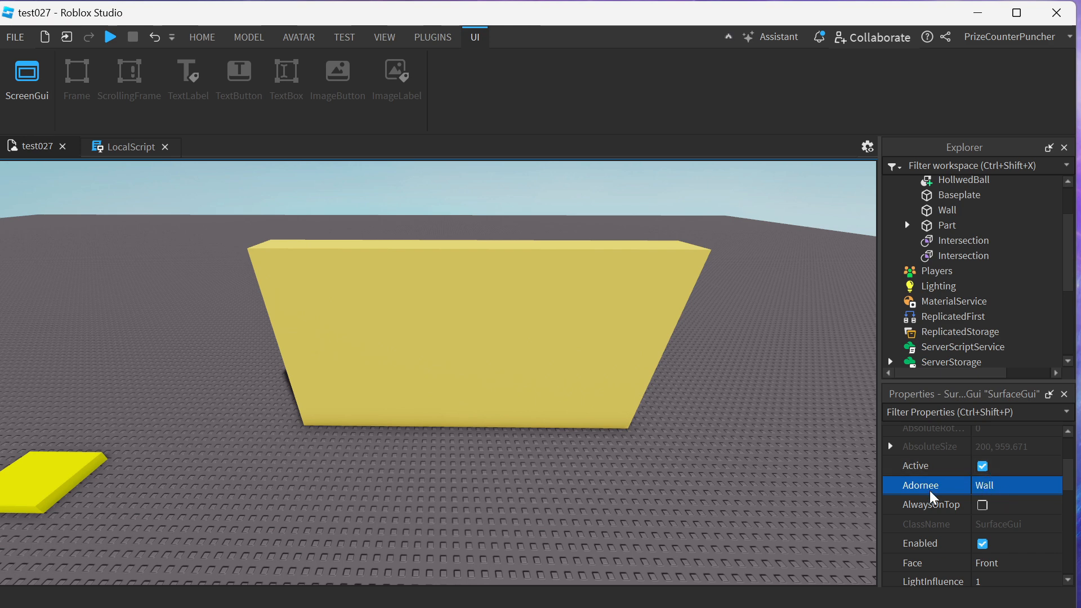
mouse_move(988, 492)
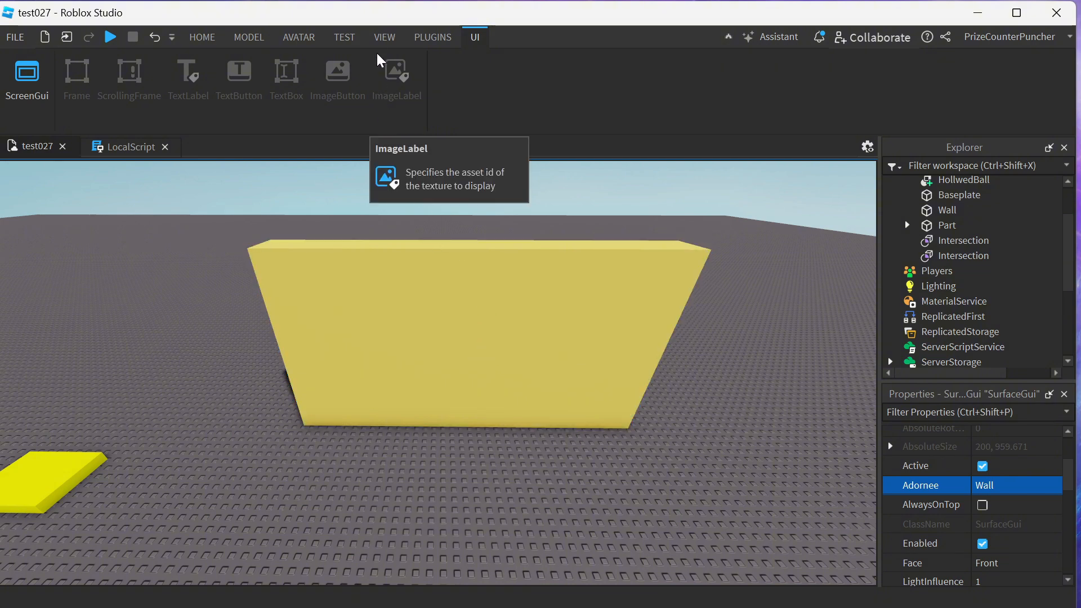
Step: Enable the View Selector from the View tools and start a playtest
left_click(384, 37)
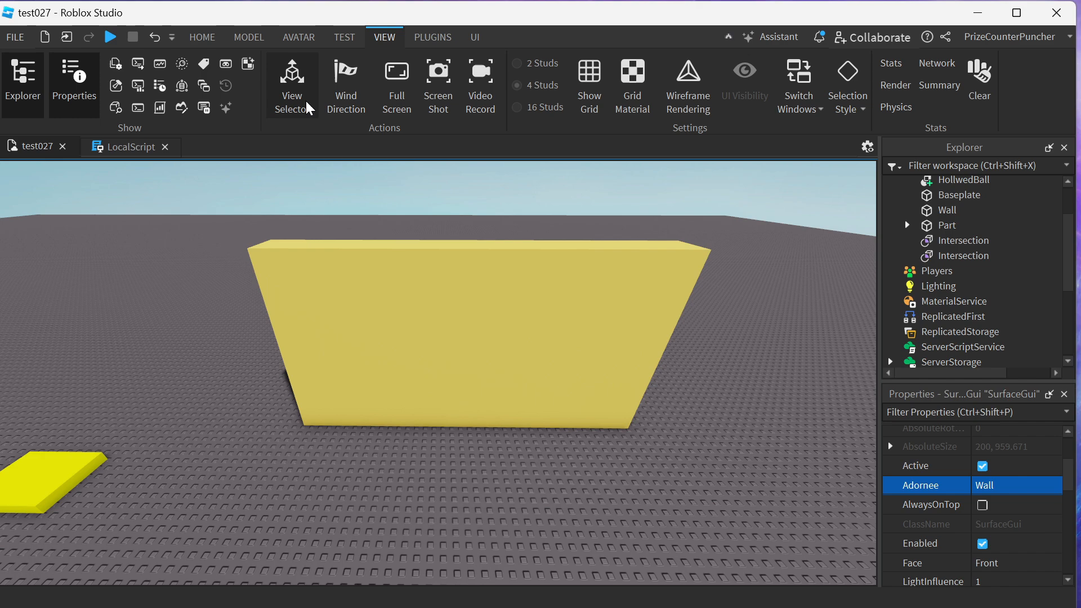
left_click(291, 79)
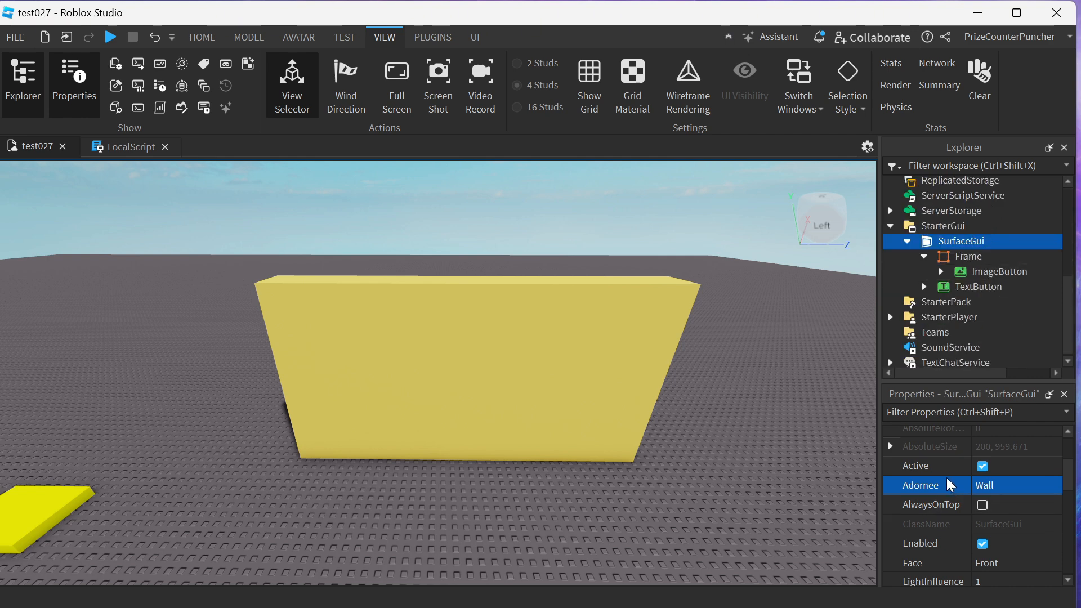
mouse_move(933, 568)
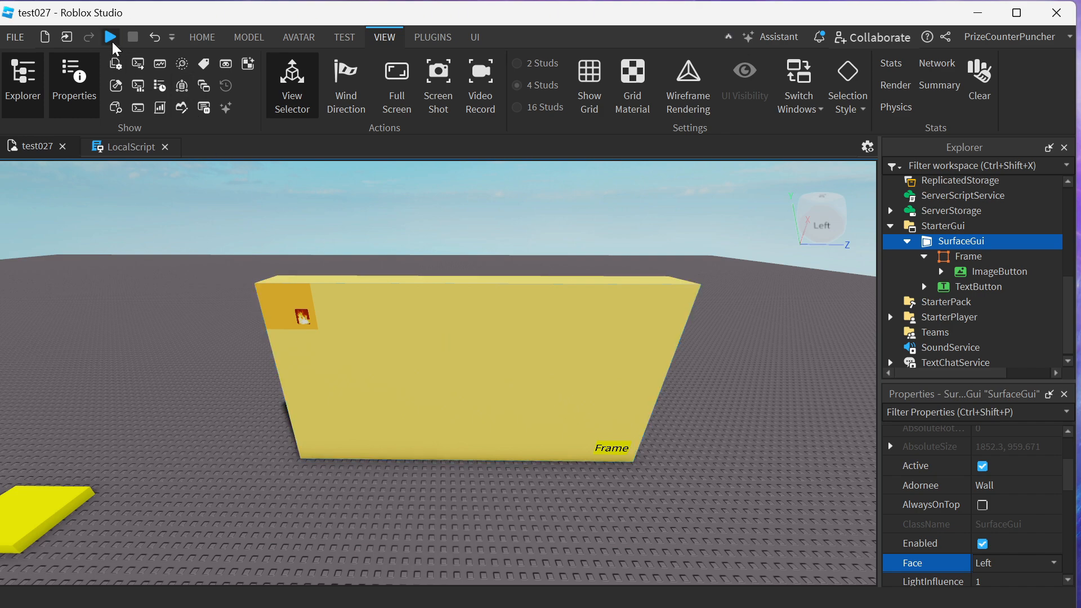
left_click(110, 37)
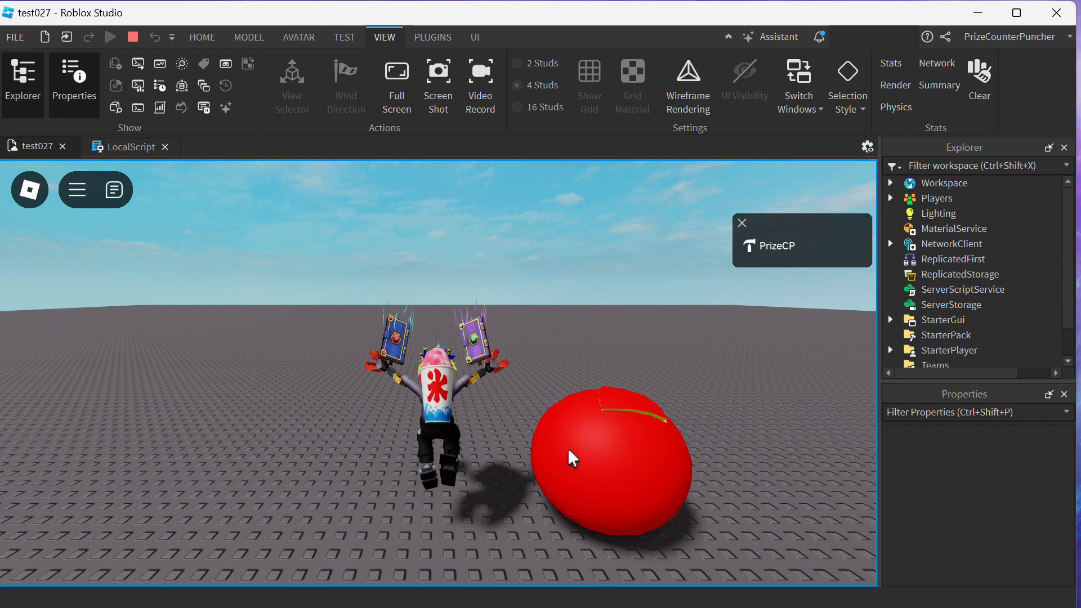